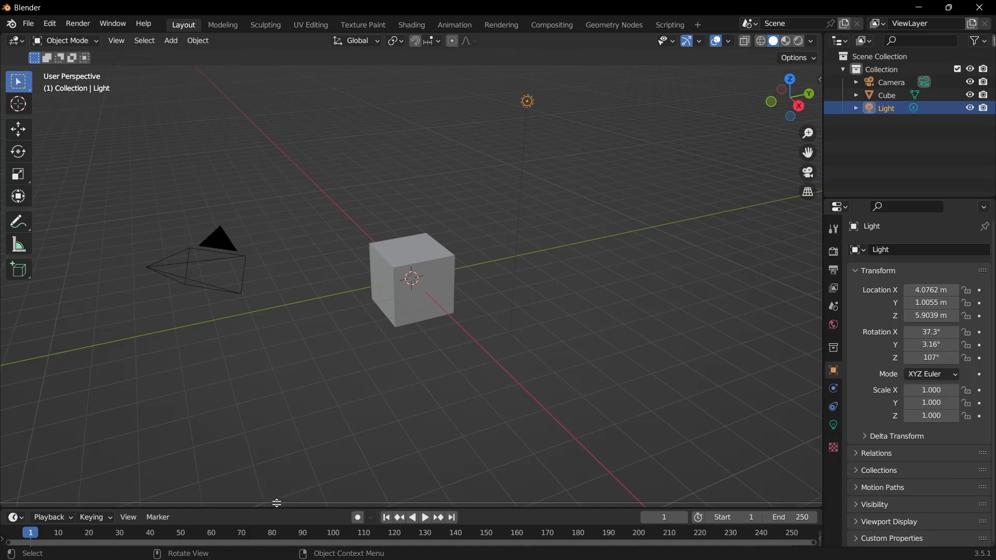
mouse_move(271, 504)
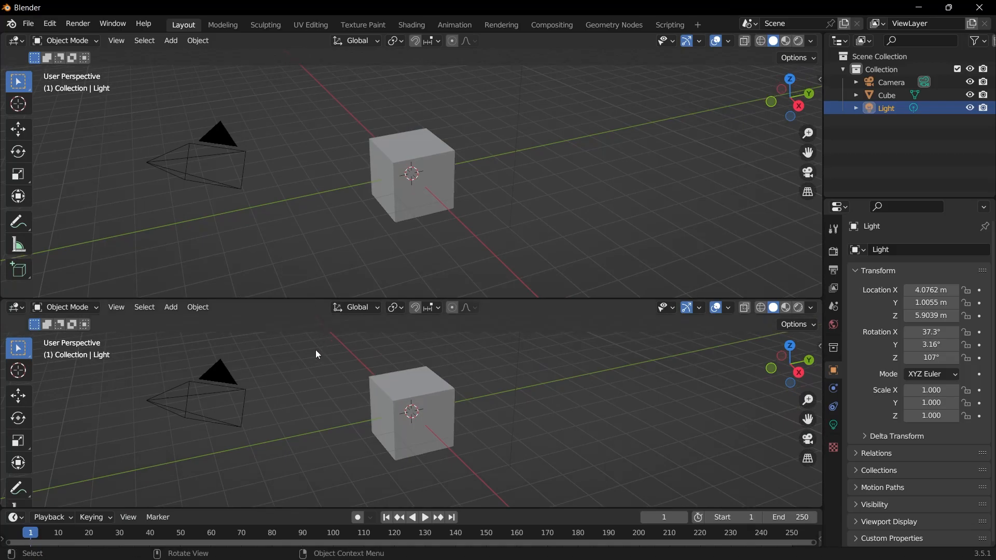
mouse_move(241, 298)
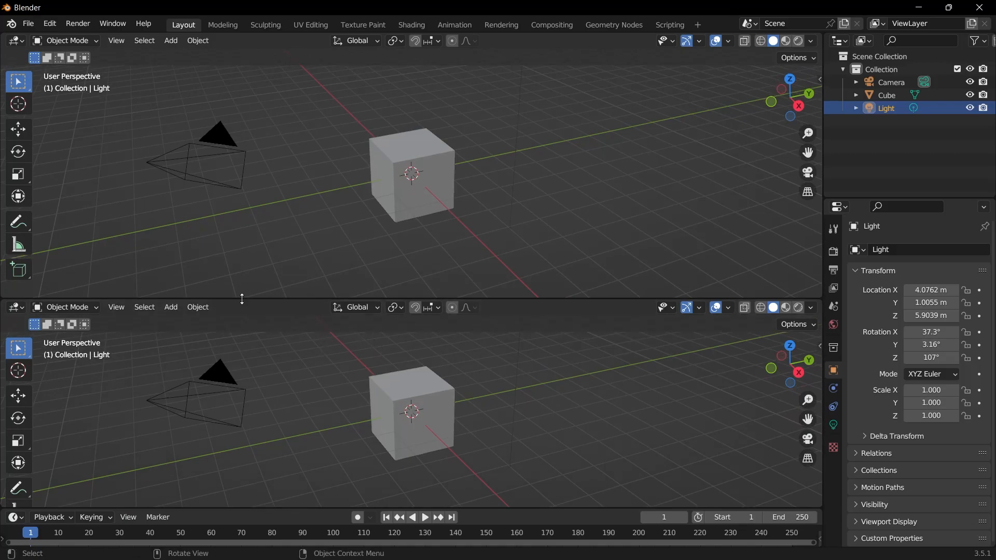
mouse_move(275, 192)
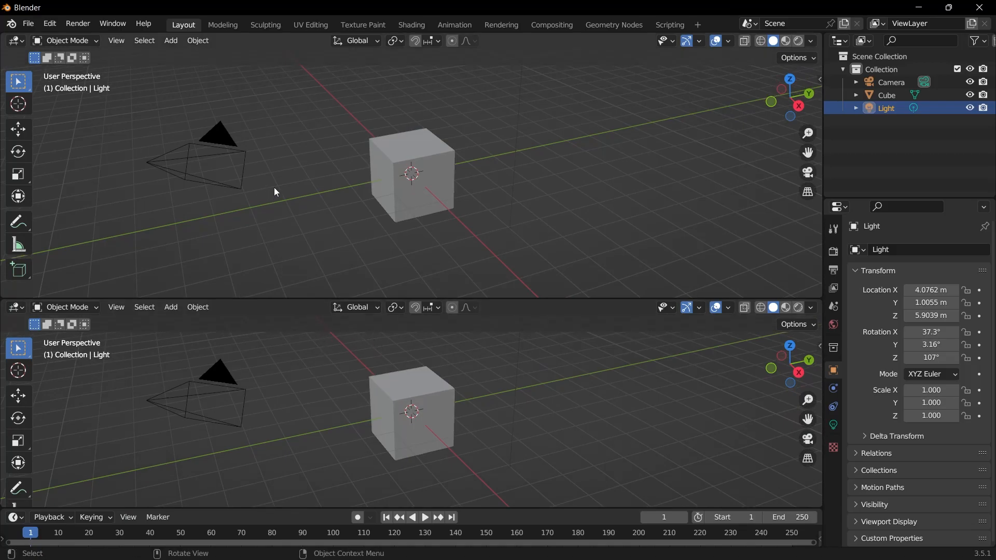
mouse_move(234, 393)
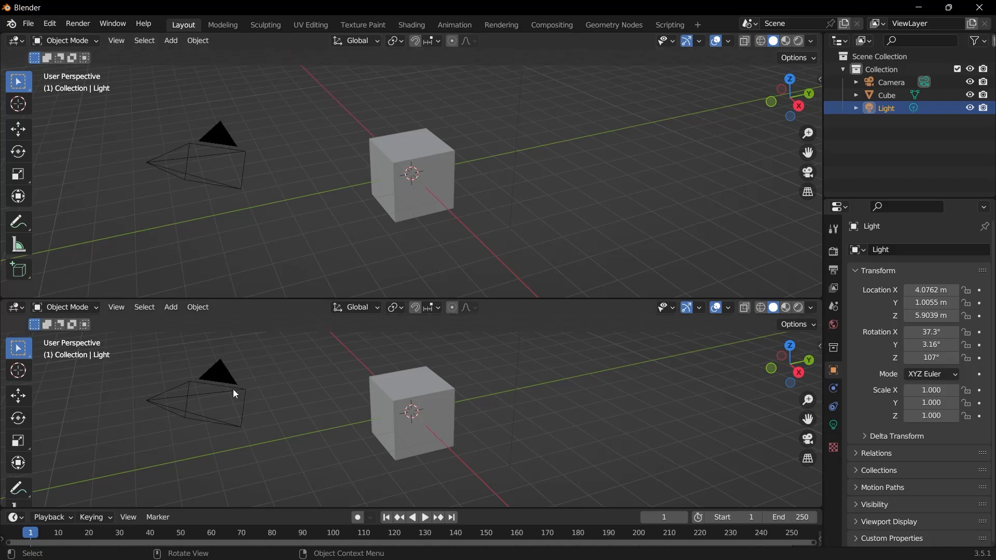
mouse_move(54, 299)
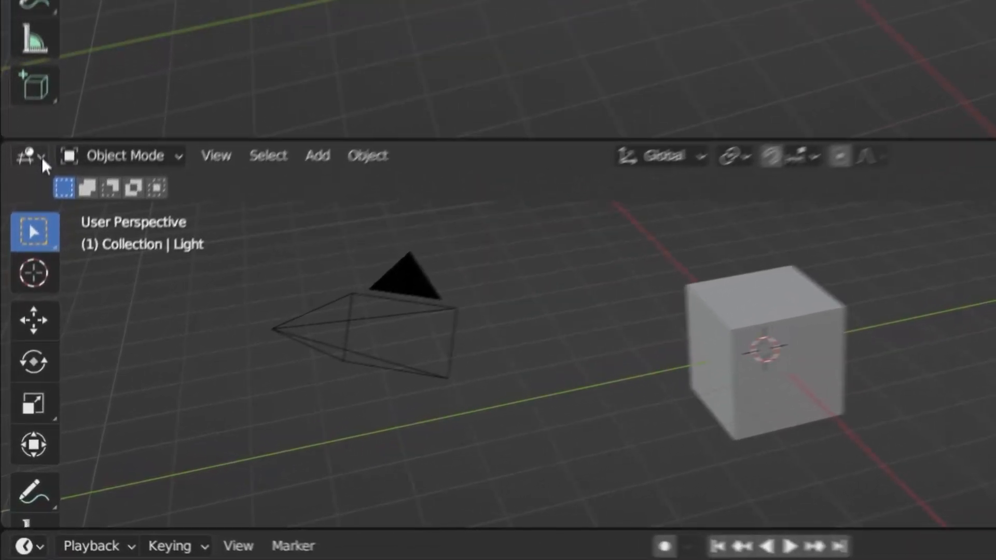
- Make the lower area a Geometry Node Editor and create a new node tree for the Cube
left_click(25, 156)
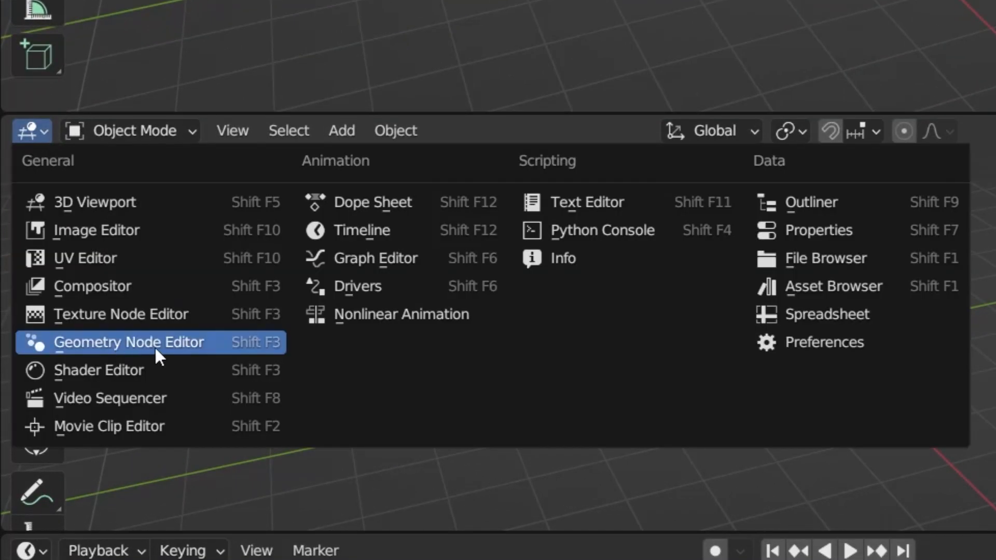
left_click(128, 342)
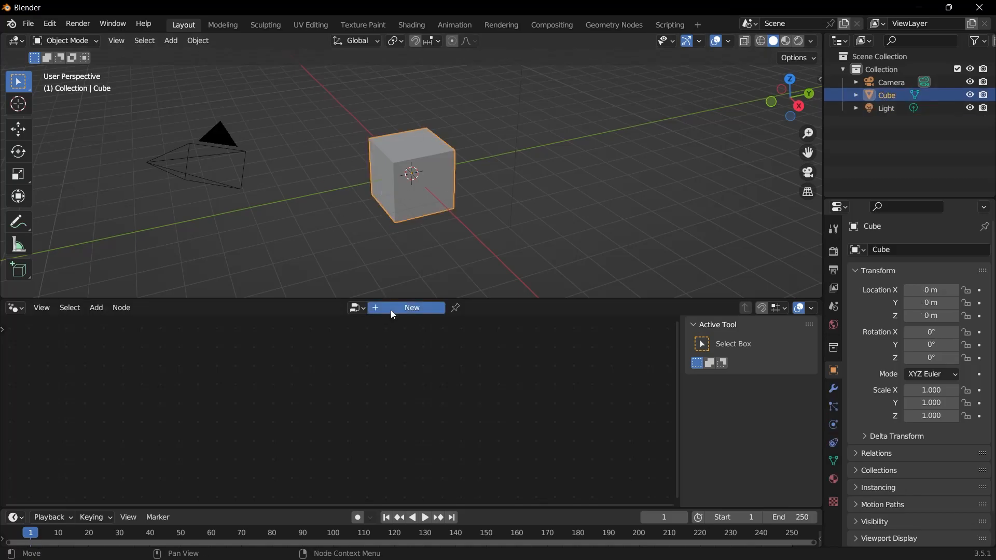
left_click(411, 307)
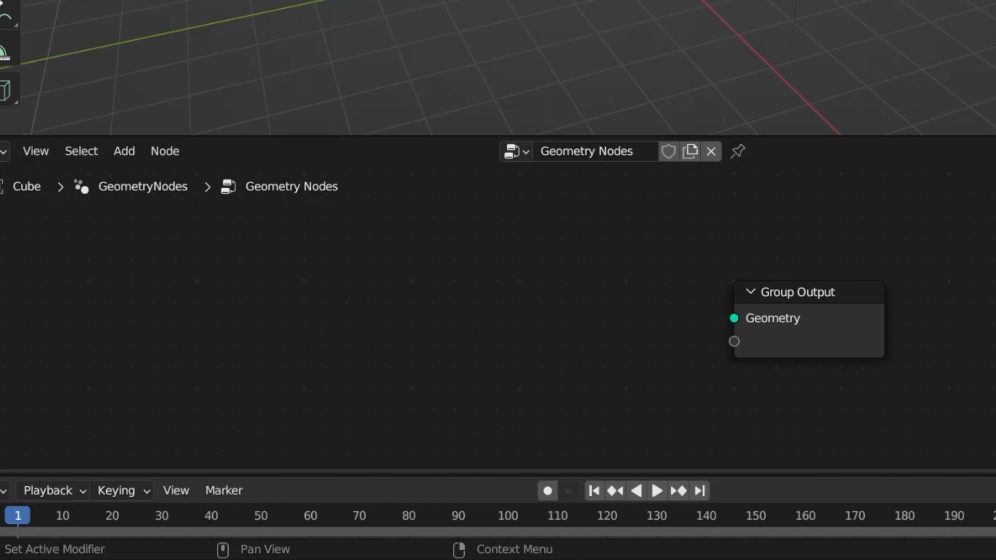
- Add String to Curves and Value to String nodes from the Text utilities
left_click(124, 71)
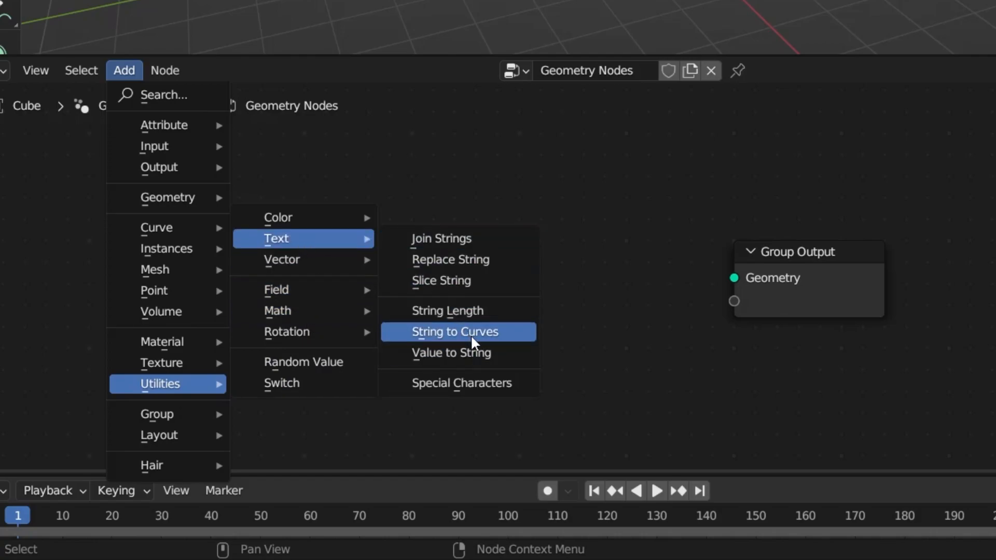
left_click(455, 331)
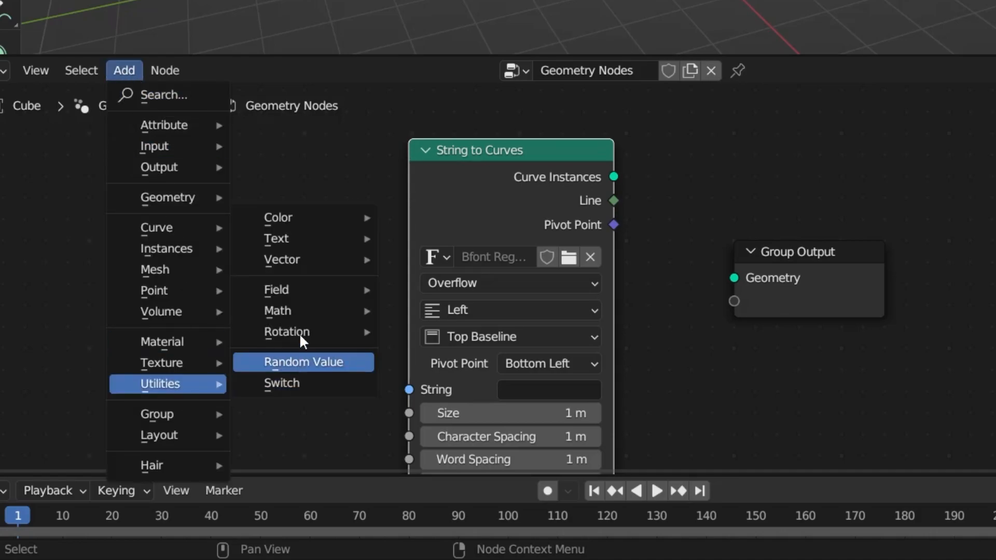
mouse_move(277, 238)
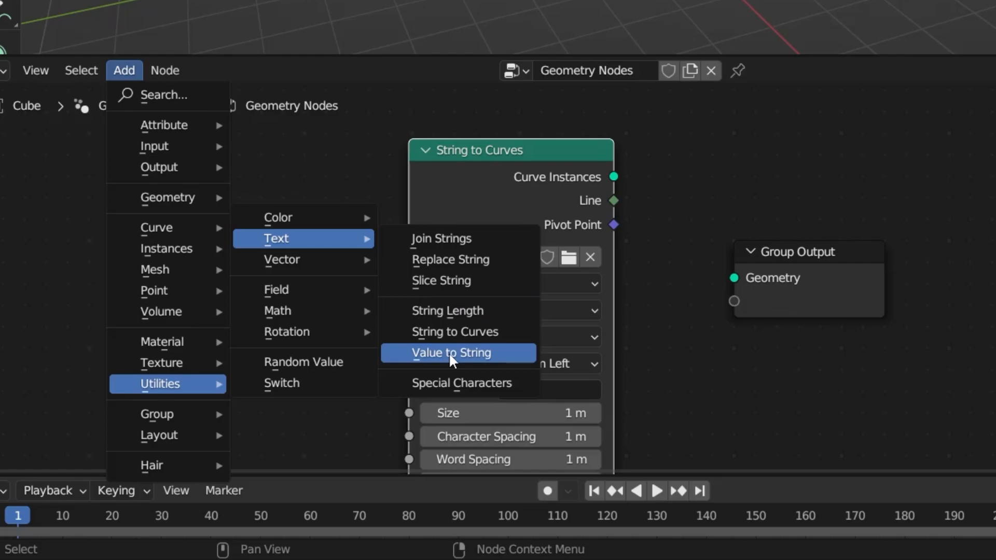
left_click(450, 352)
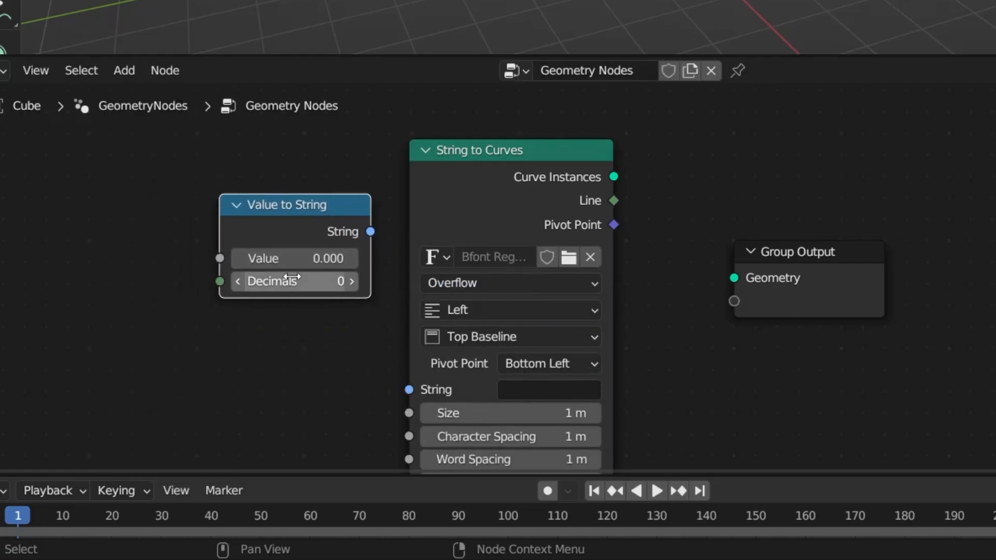
mouse_move(219, 258)
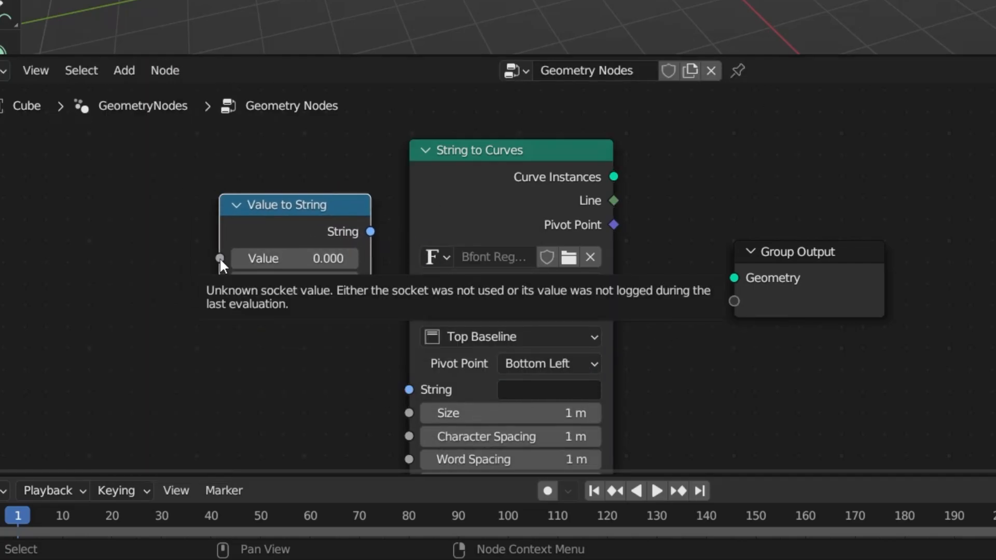
left_click_drag(219, 258, 124, 227)
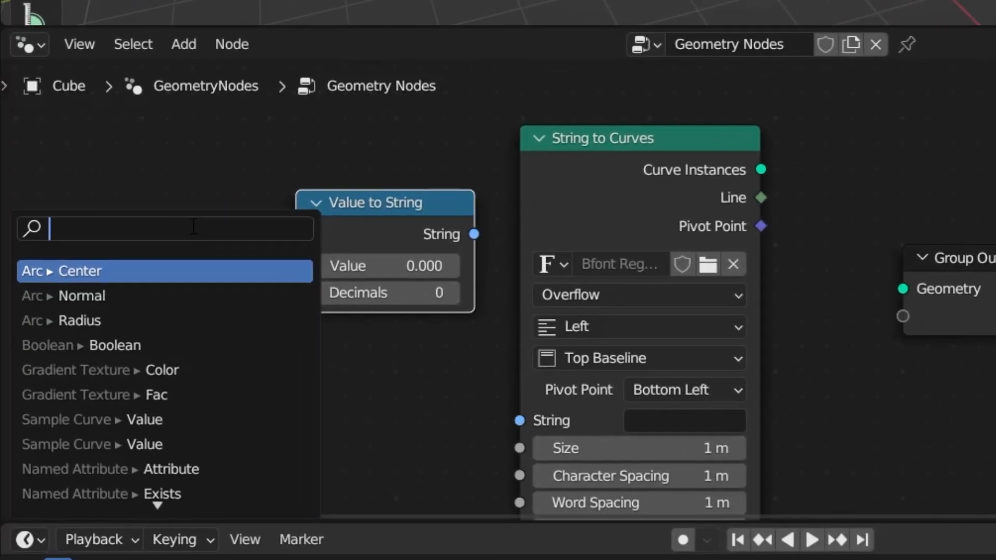
- Add a Value node and link Value → Value to String → String to Curves → Group Output
type("value")
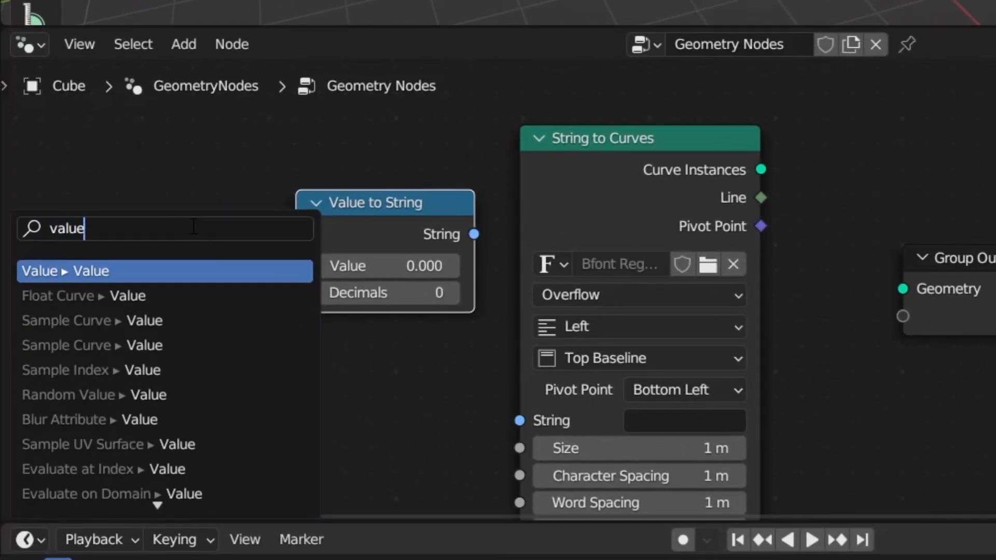
left_click(66, 270)
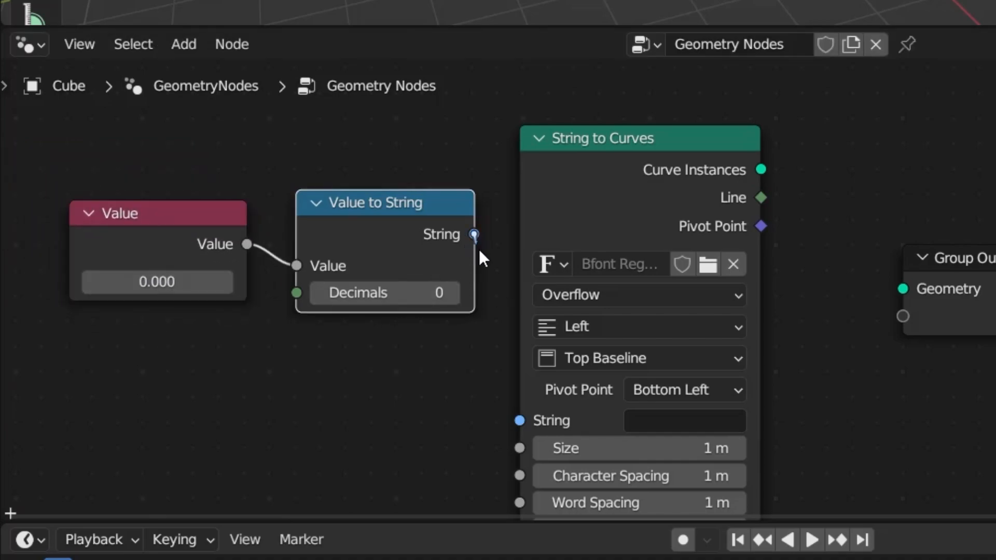
left_click_drag(474, 234, 519, 421)
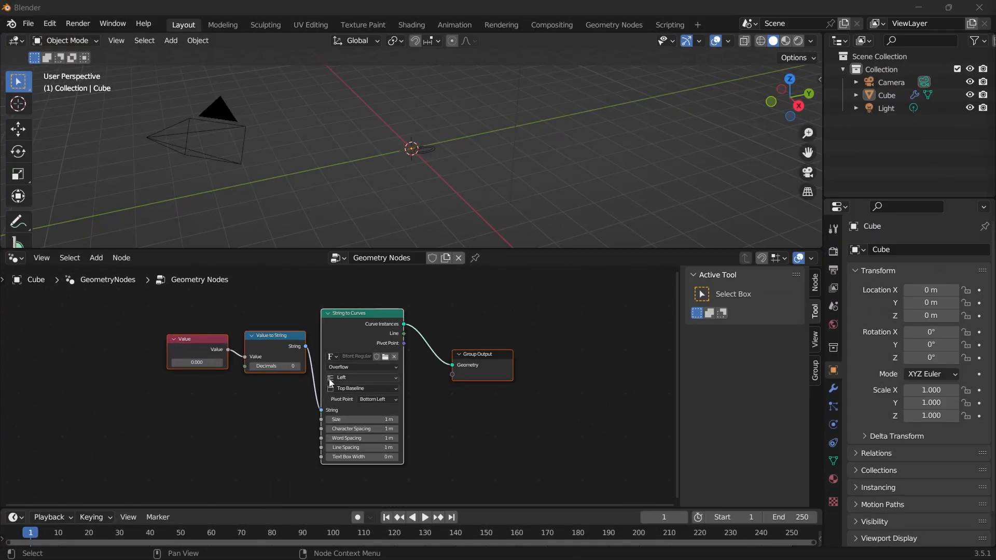
- Set the Cube's X rotation to 90° so the text stands upright
left_click(420, 150)
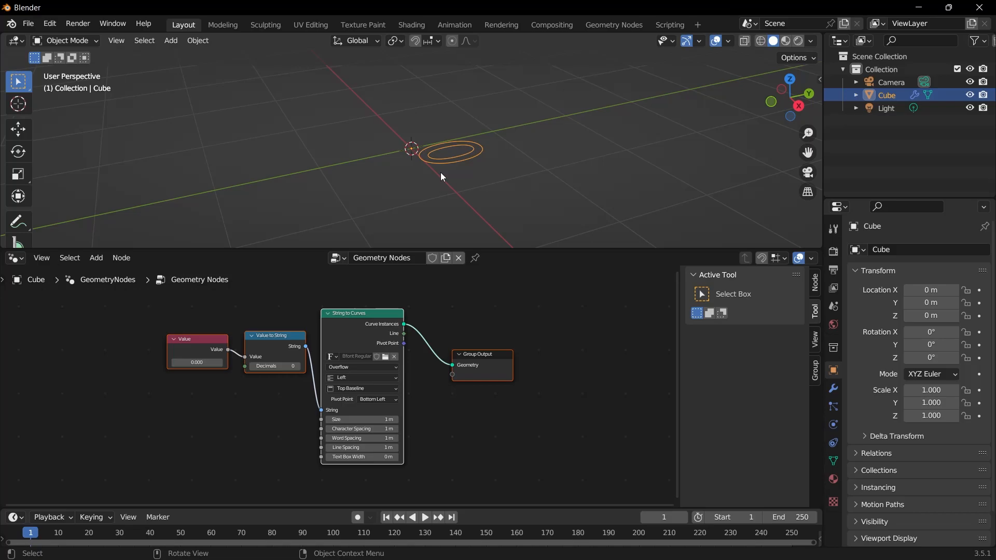
mouse_move(432, 163)
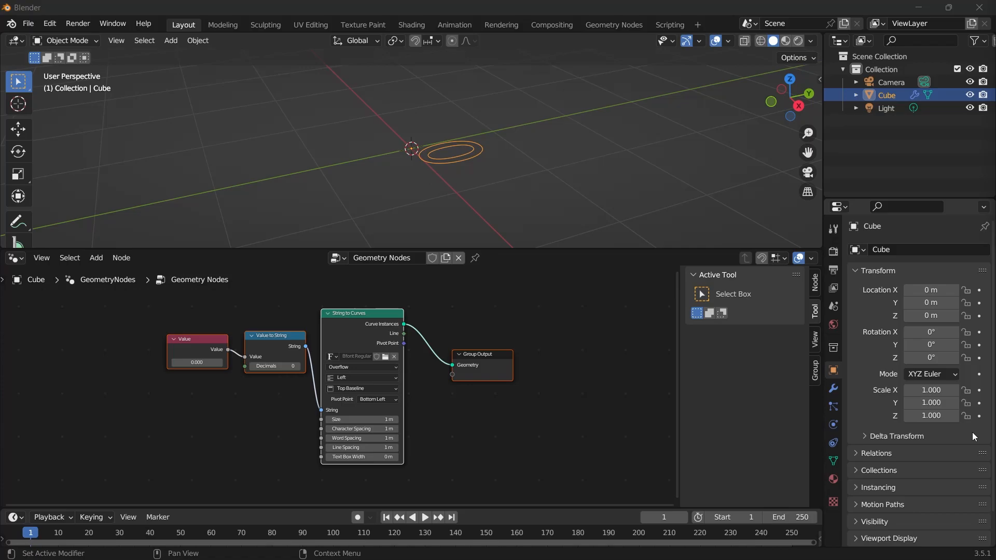
mouse_move(930, 332)
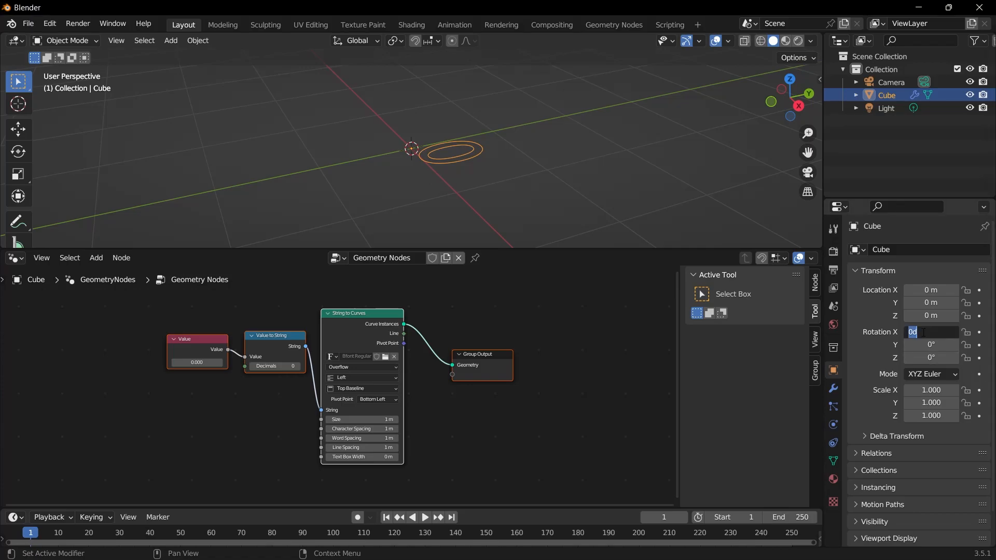
type("90°")
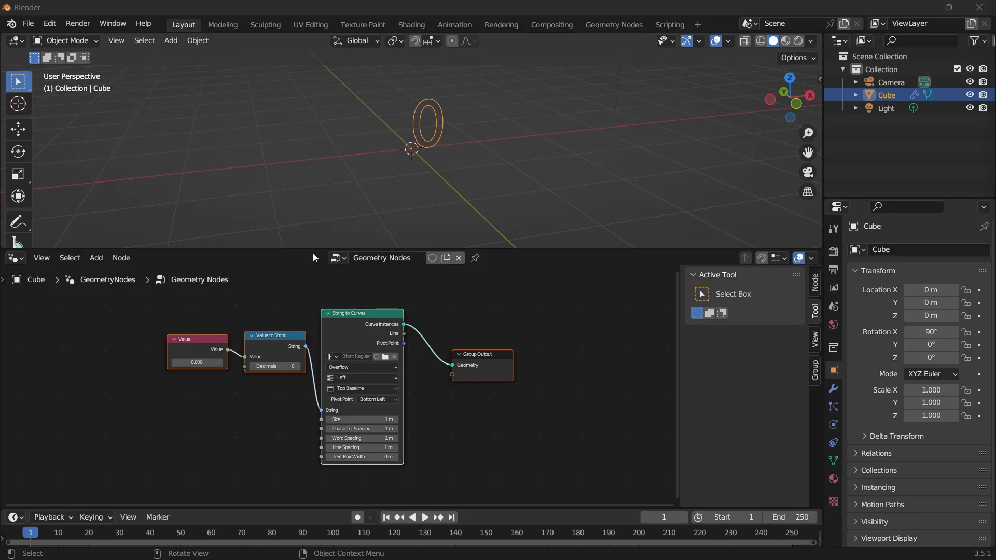
mouse_move(376, 194)
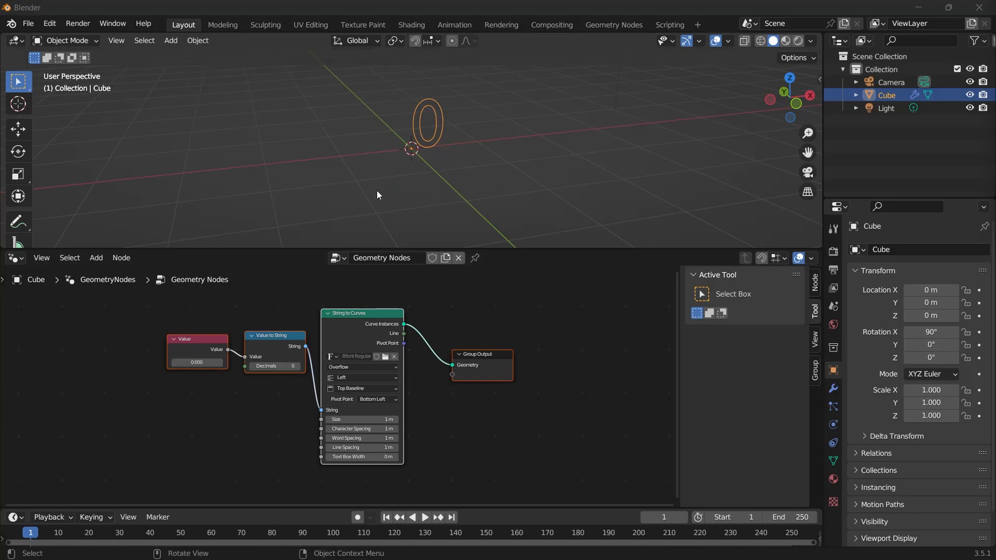
mouse_move(187, 383)
type("17.700")
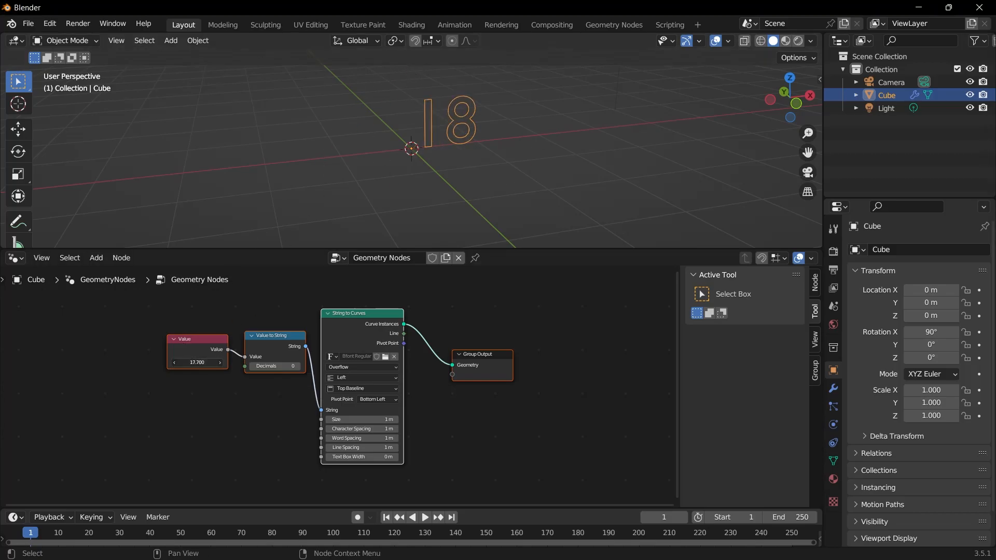
- Enter test numbers such as 1.200 in the Value node and watch the 3D text change
type("1.200")
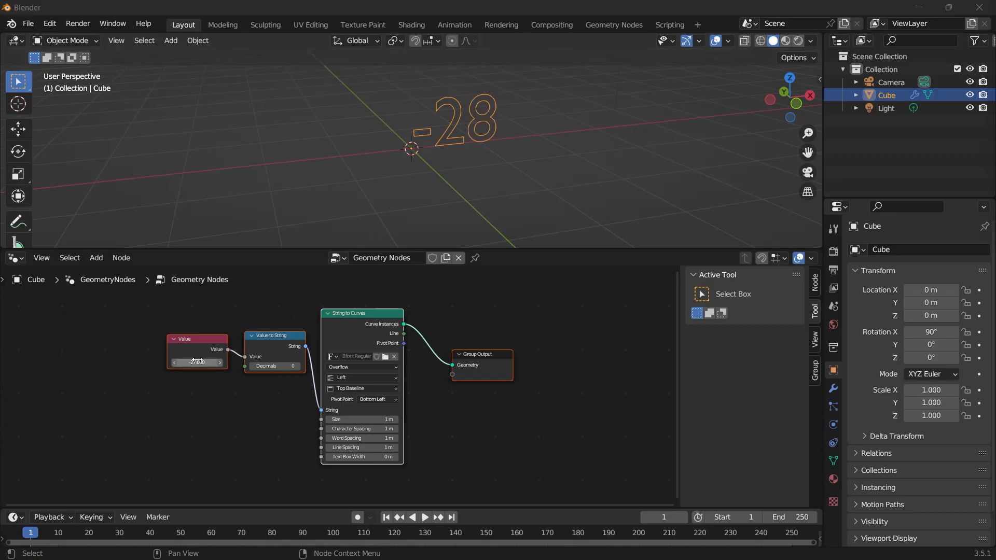
mouse_move(198, 362)
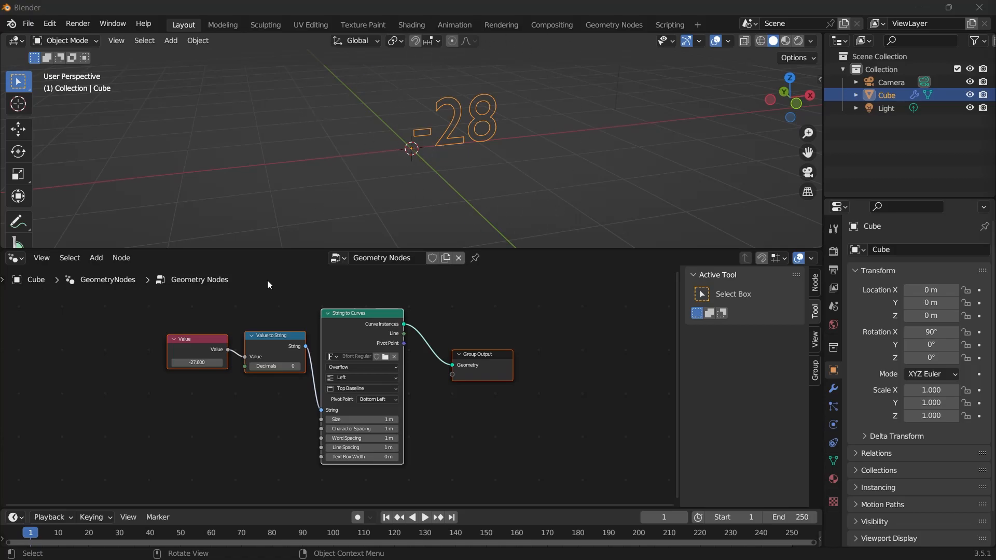
left_click(197, 361)
type("0.000")
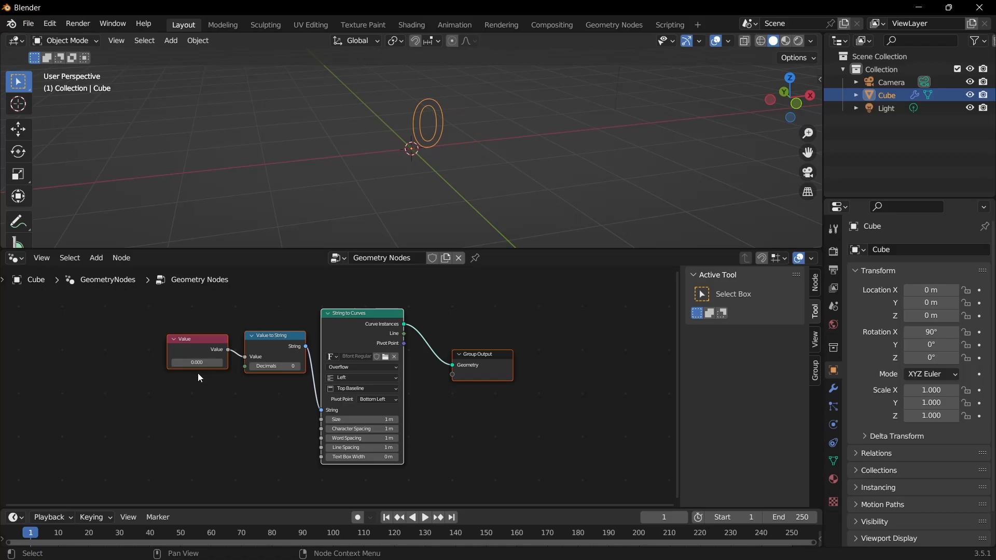
- Insert a keyframe on the Value node's number at 0 on frame 1
right_click(196, 362)
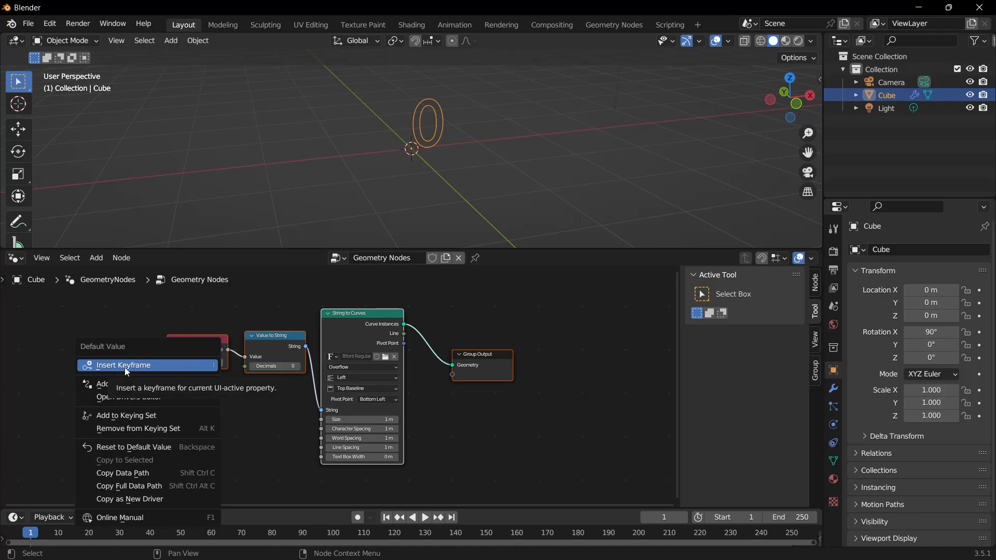
left_click(124, 365)
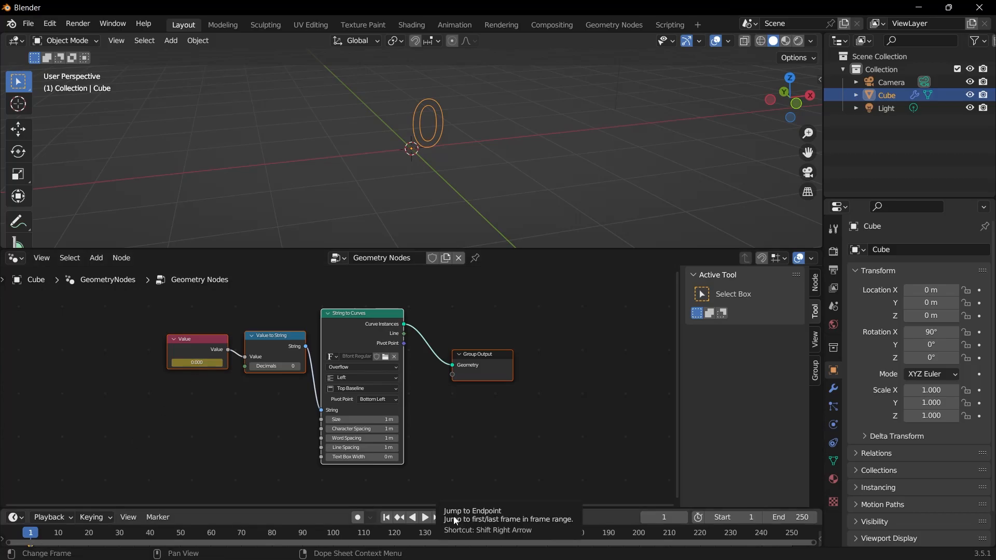
- At frame 250, set the Value node to 100 and keyframe it
left_click(451, 517)
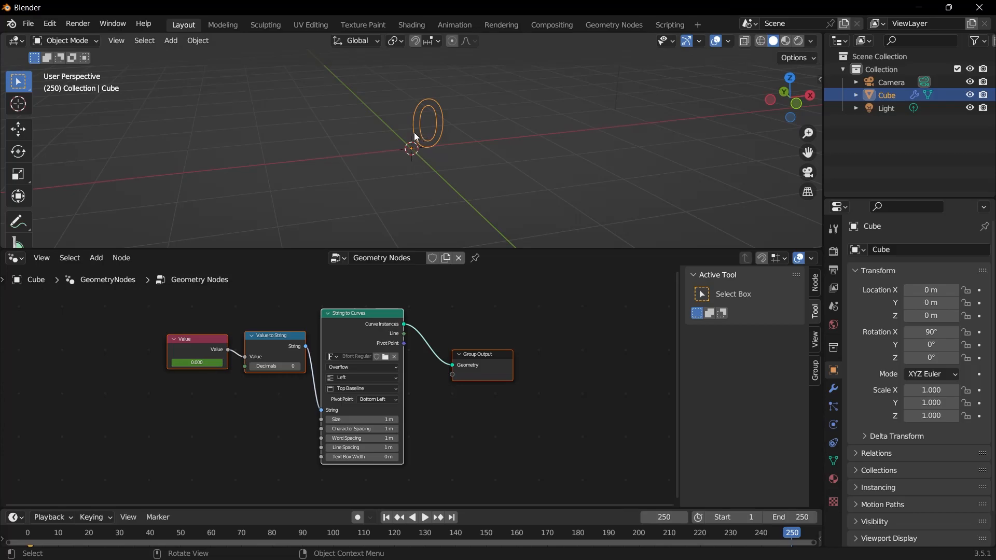
double_click(196, 362)
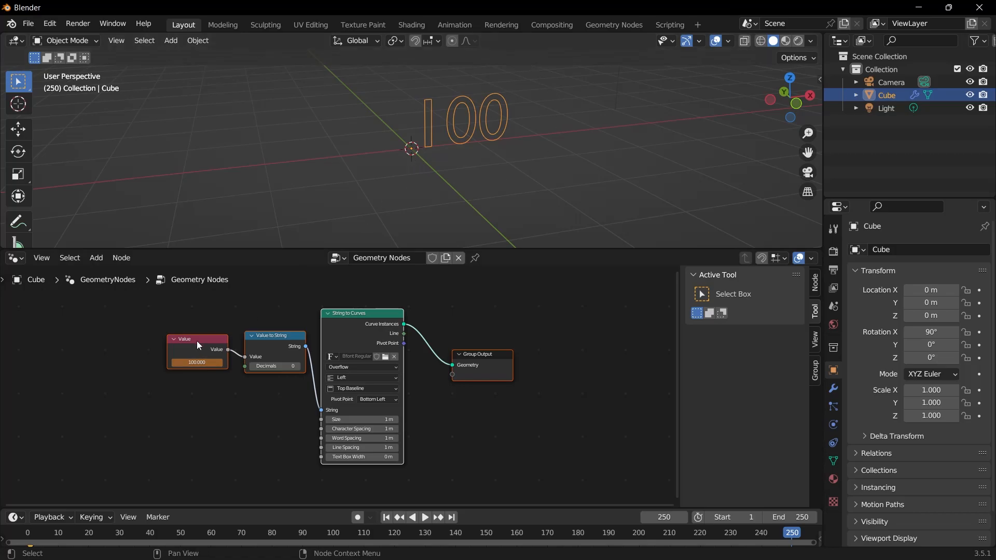
right_click(196, 362)
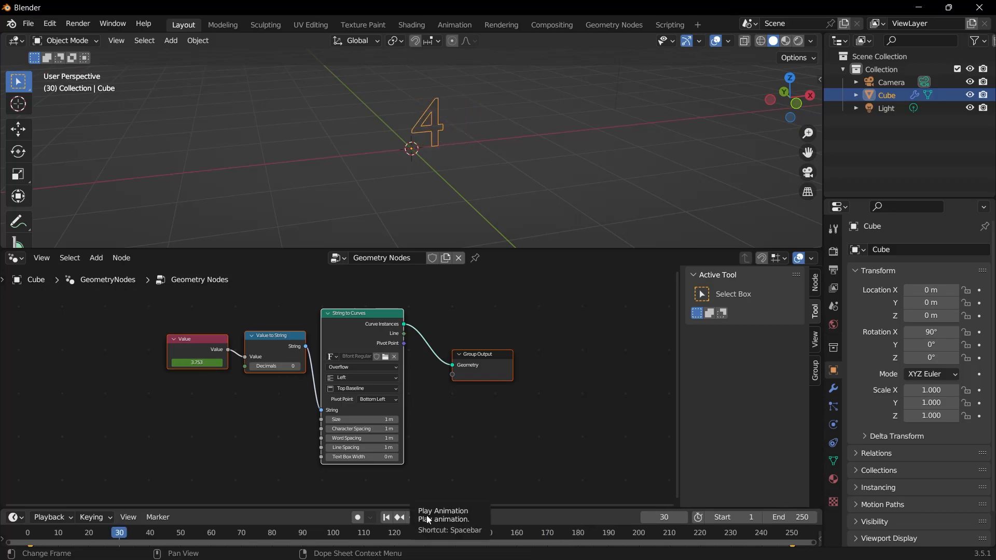
- Return to frame 1 and play the animation to watch the number count up
left_click(385, 517)
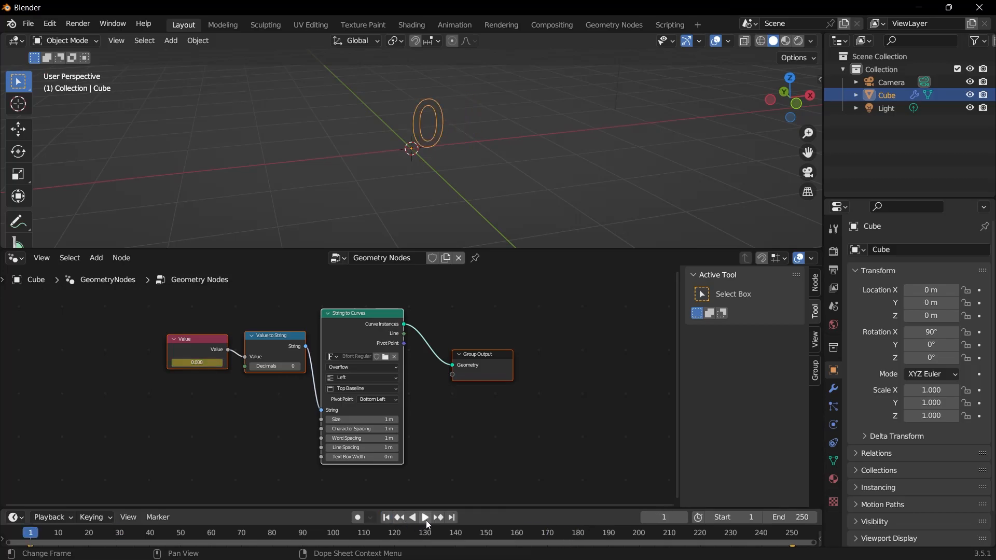
left_click(424, 516)
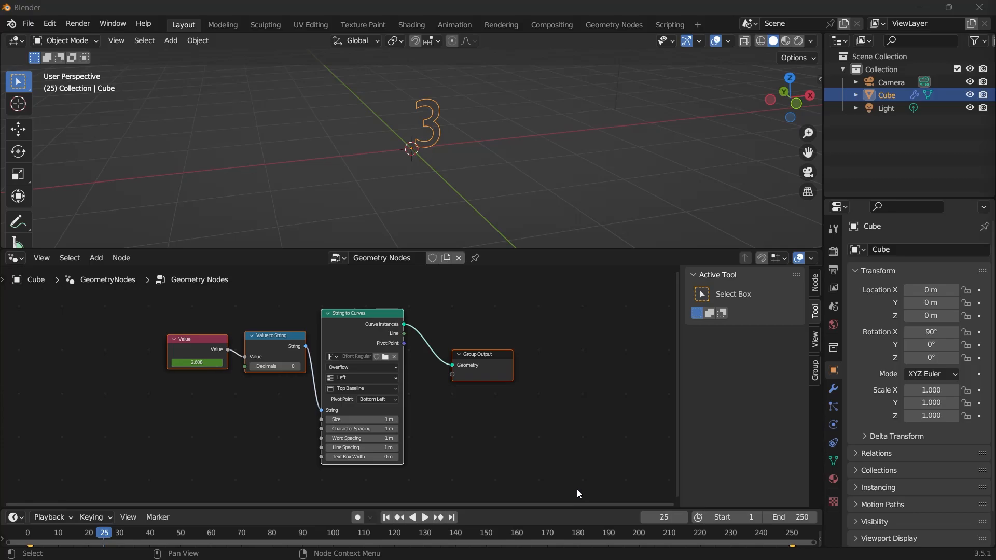
mouse_move(578, 349)
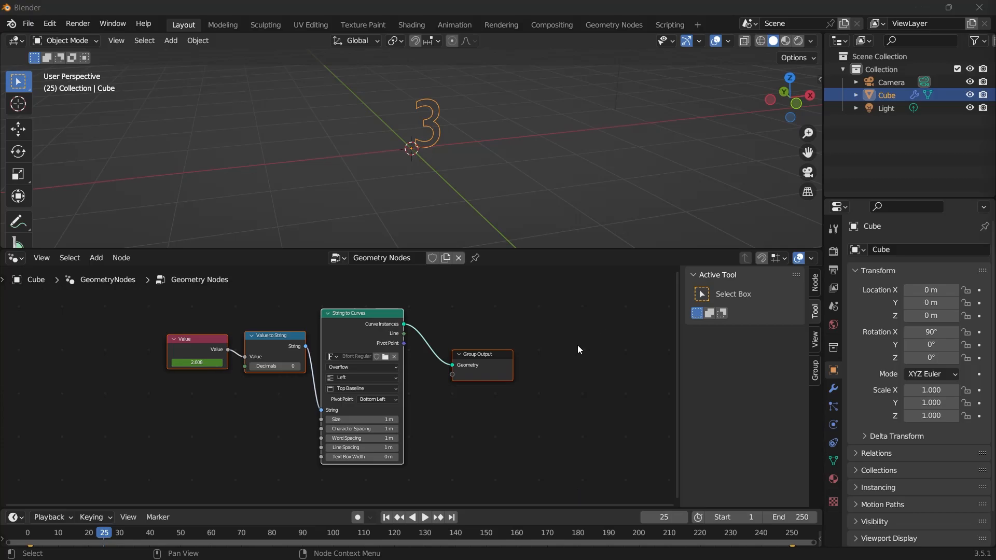
mouse_move(555, 367)
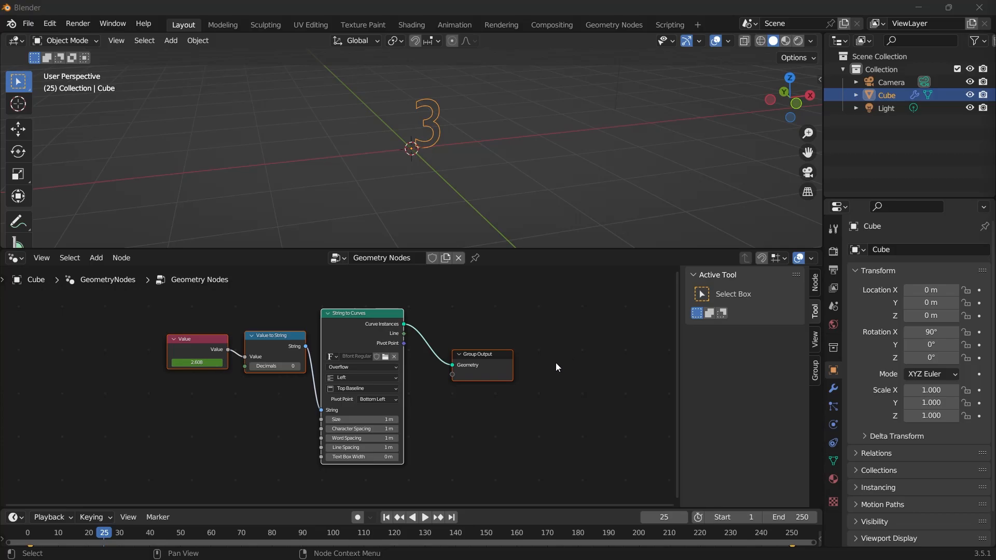
mouse_move(554, 367)
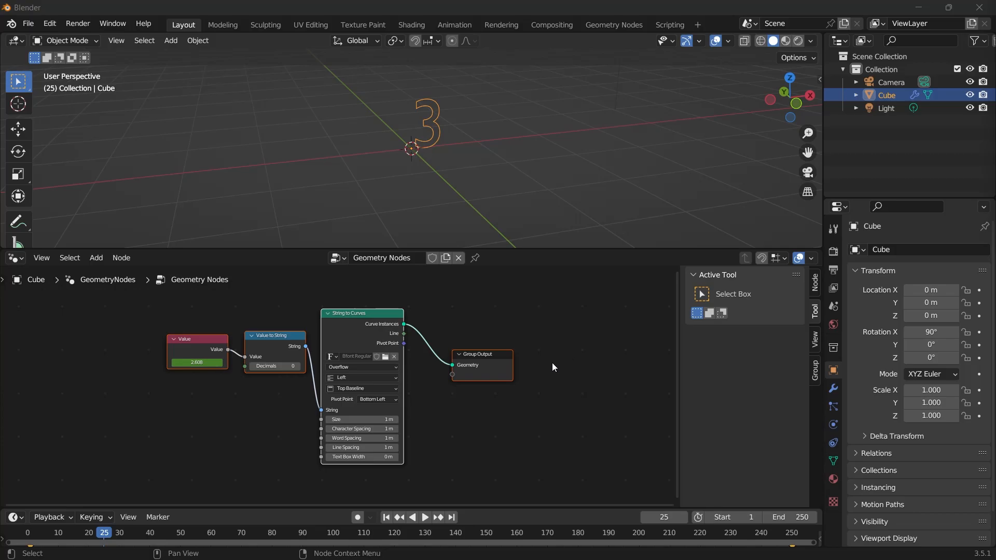
mouse_move(502, 348)
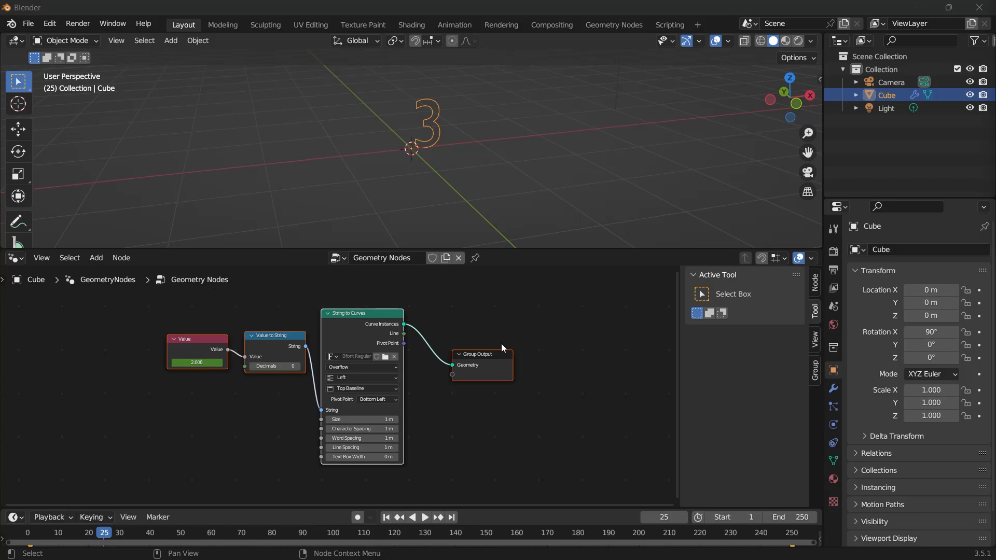
mouse_move(174, 348)
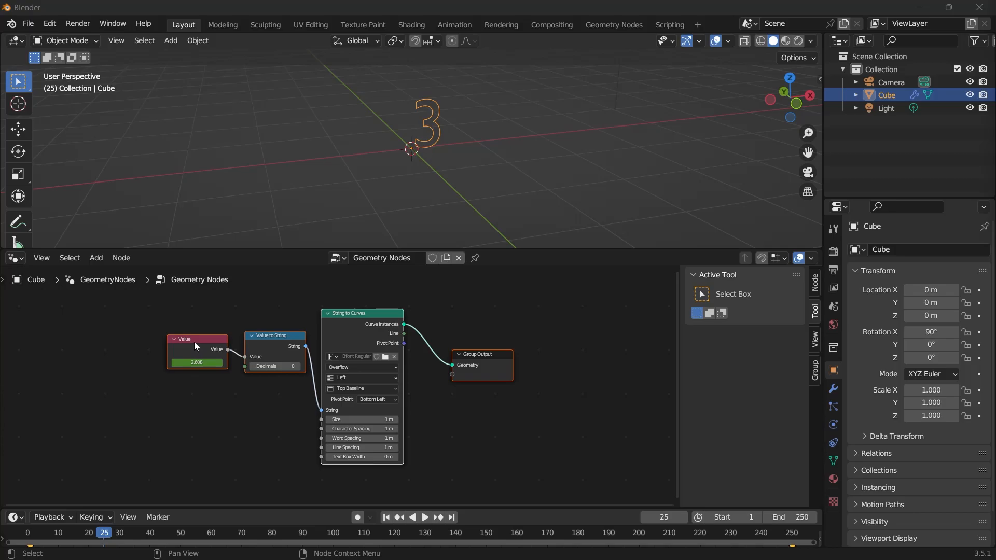
mouse_move(195, 347)
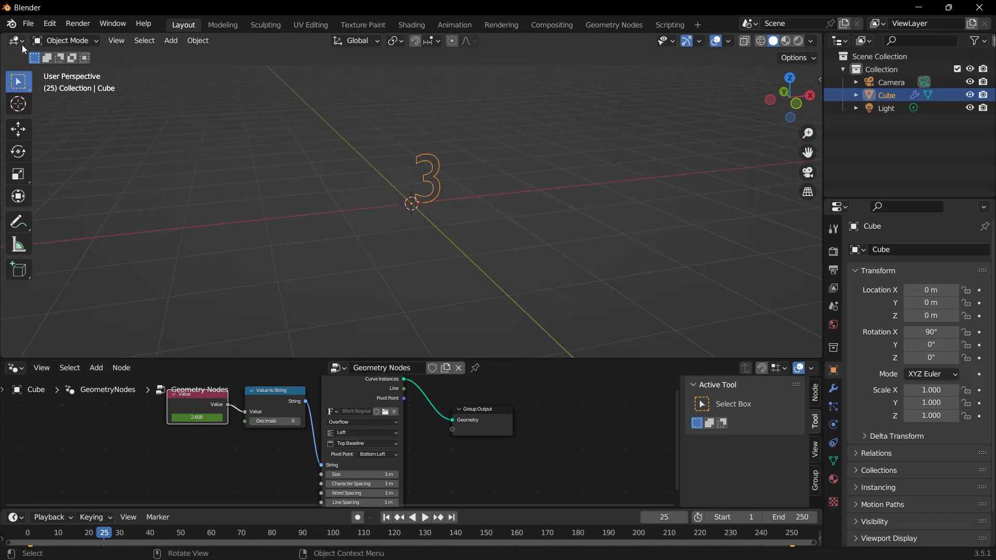
- Switch the upper 3D Viewport to the Graph Editor to view the Value curve
left_click(17, 40)
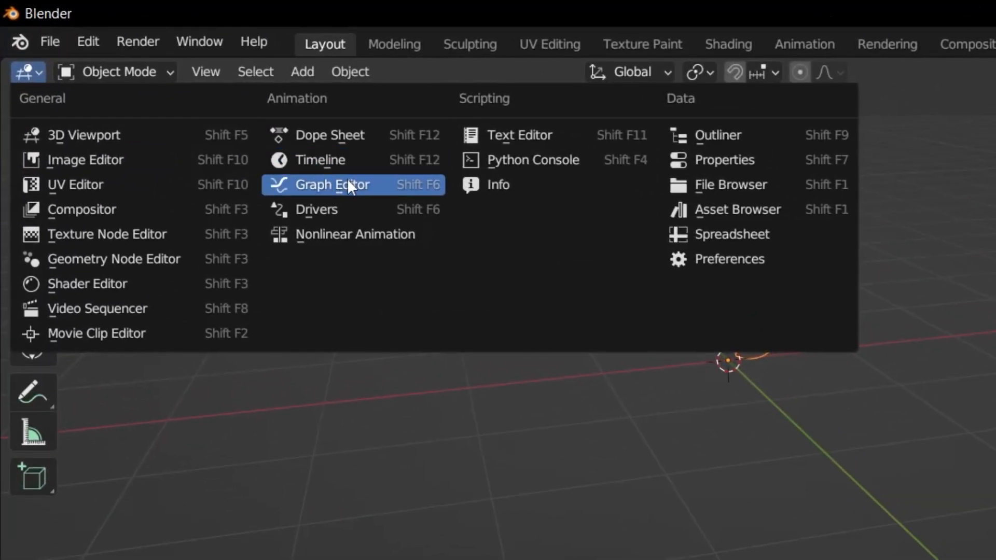
left_click(329, 184)
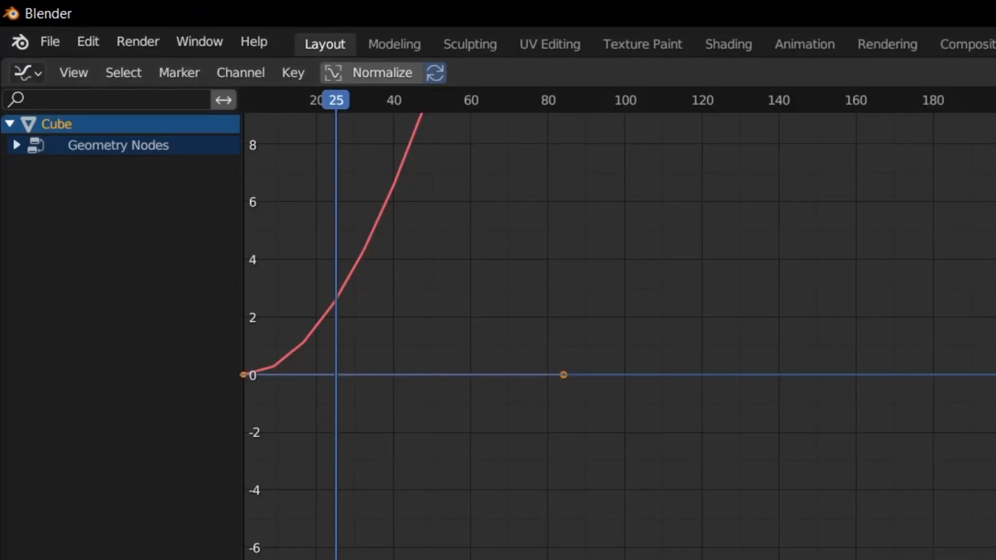
mouse_move(469, 300)
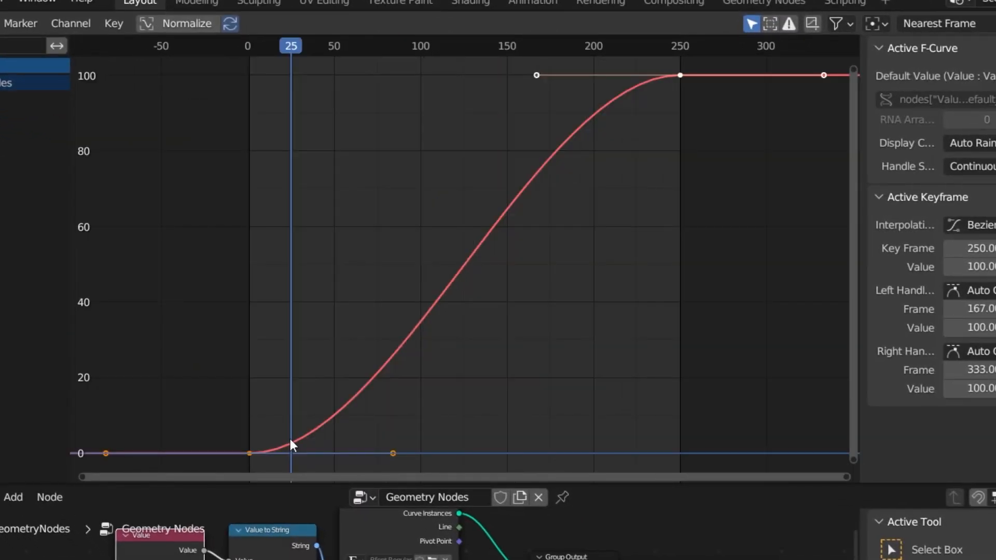
mouse_move(230, 91)
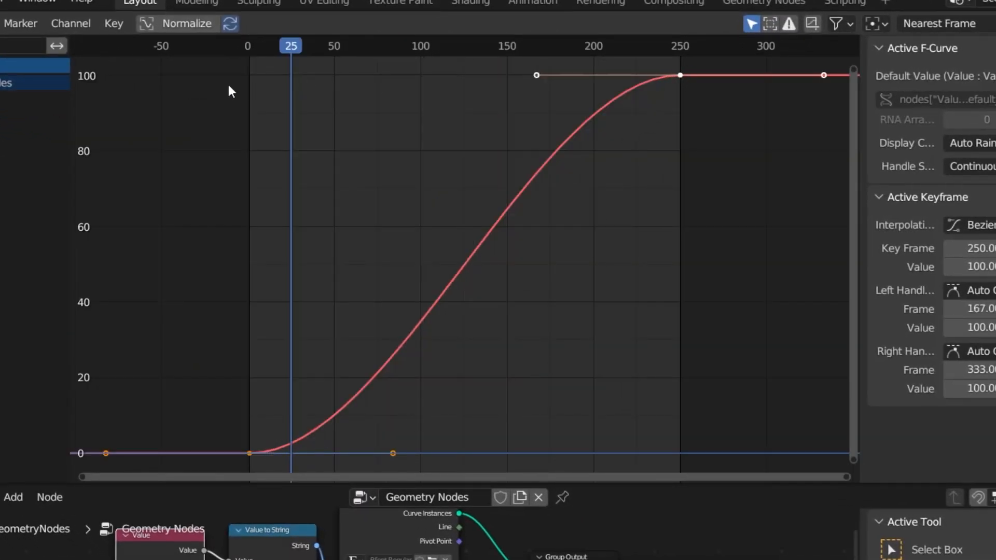
mouse_move(270, 458)
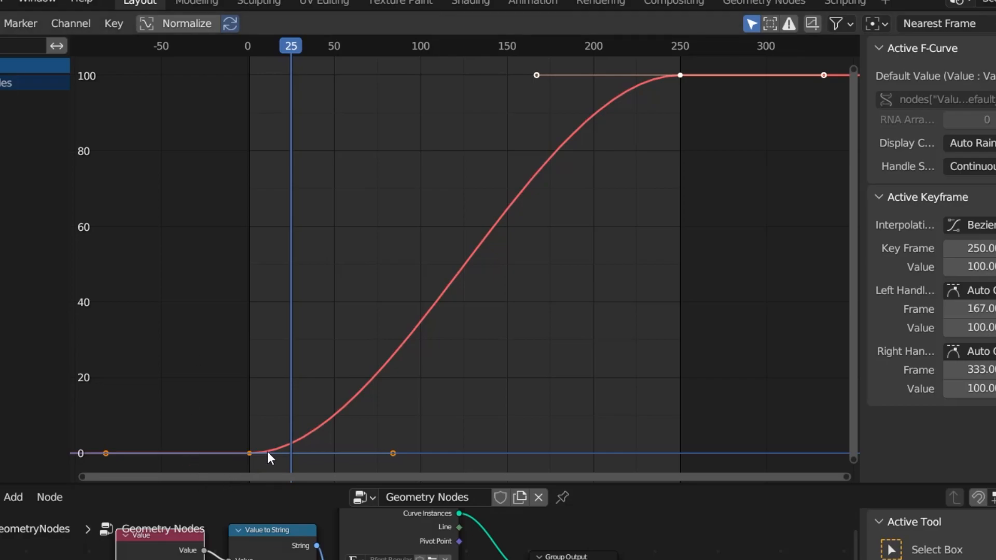
mouse_move(284, 457)
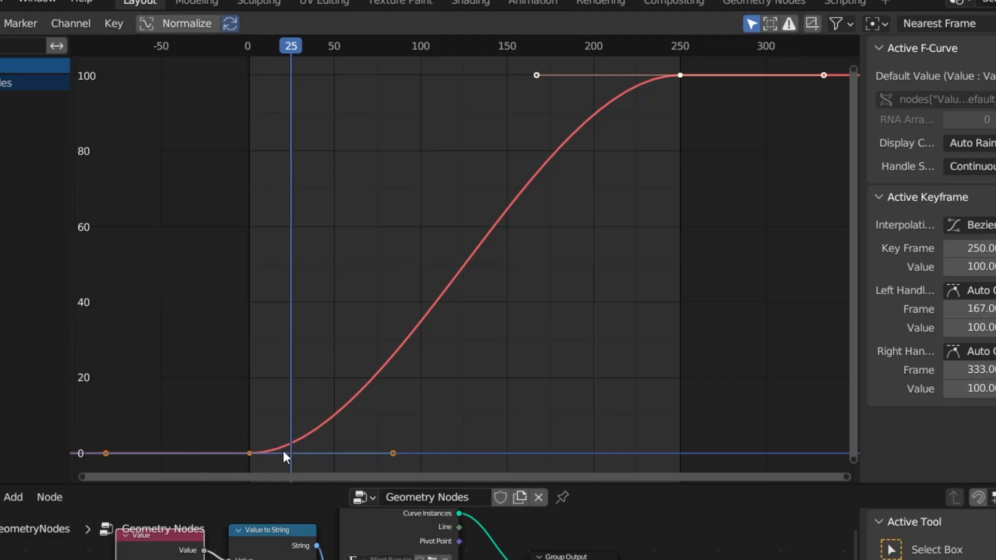
mouse_move(578, 111)
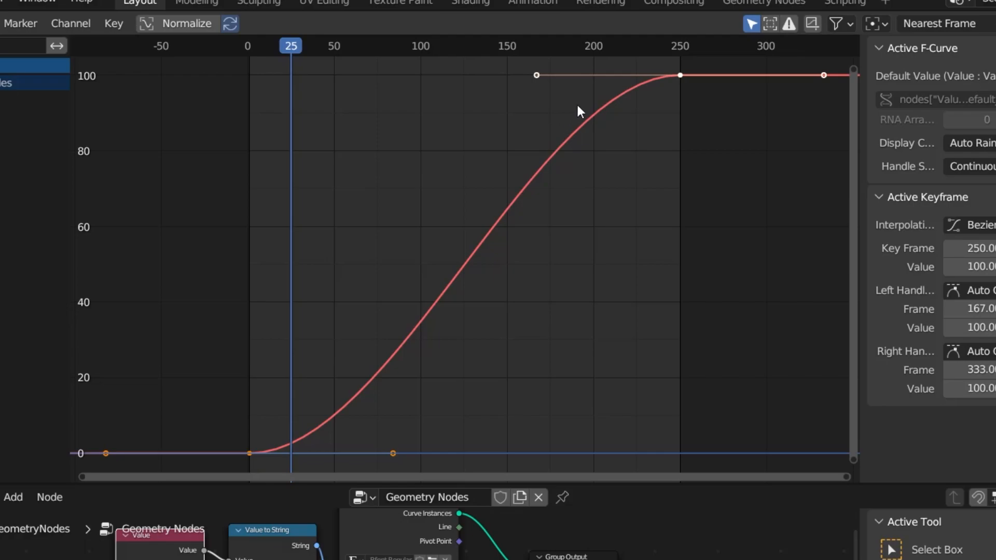
mouse_move(235, 473)
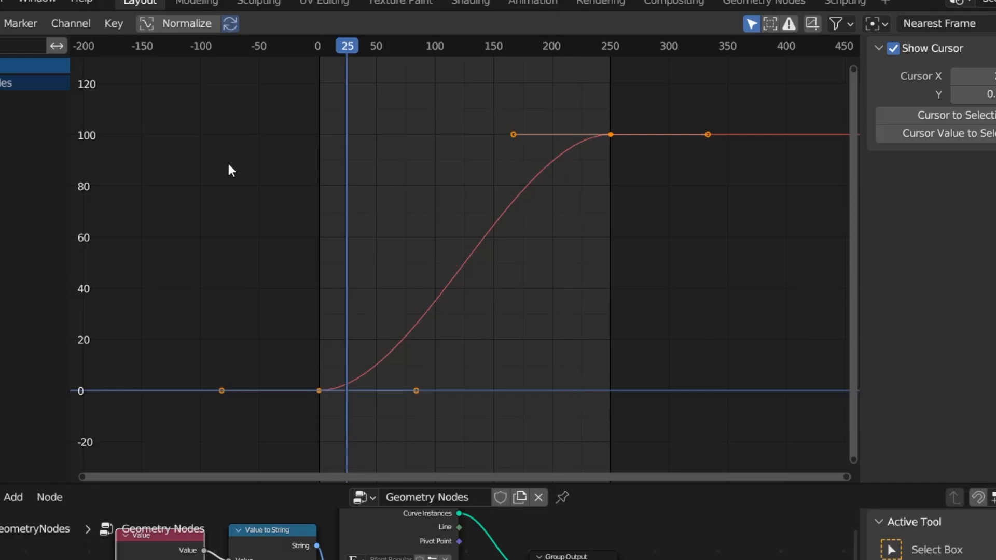
- Set the Value keyframes' interpolation mode to Linear
left_click(113, 23)
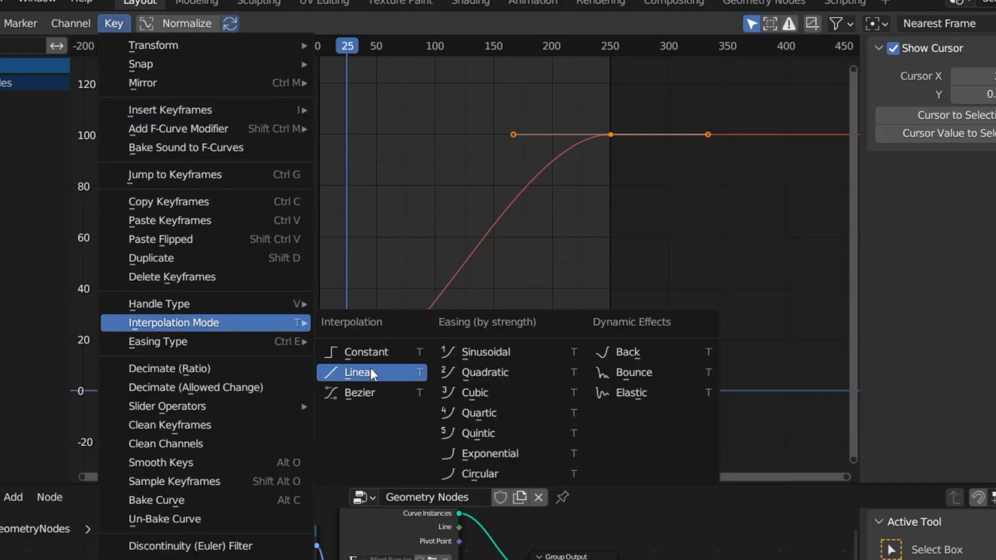
left_click(360, 372)
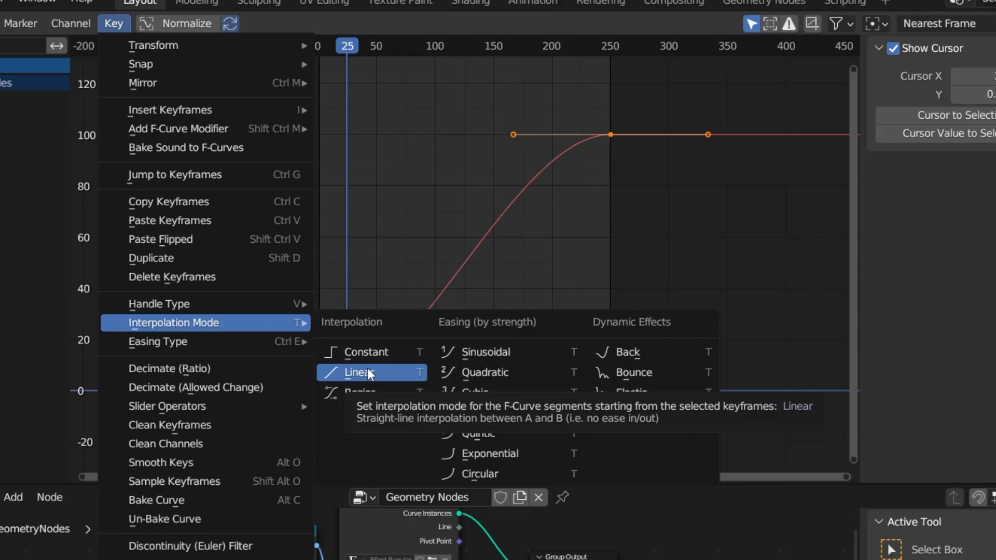
left_click(359, 373)
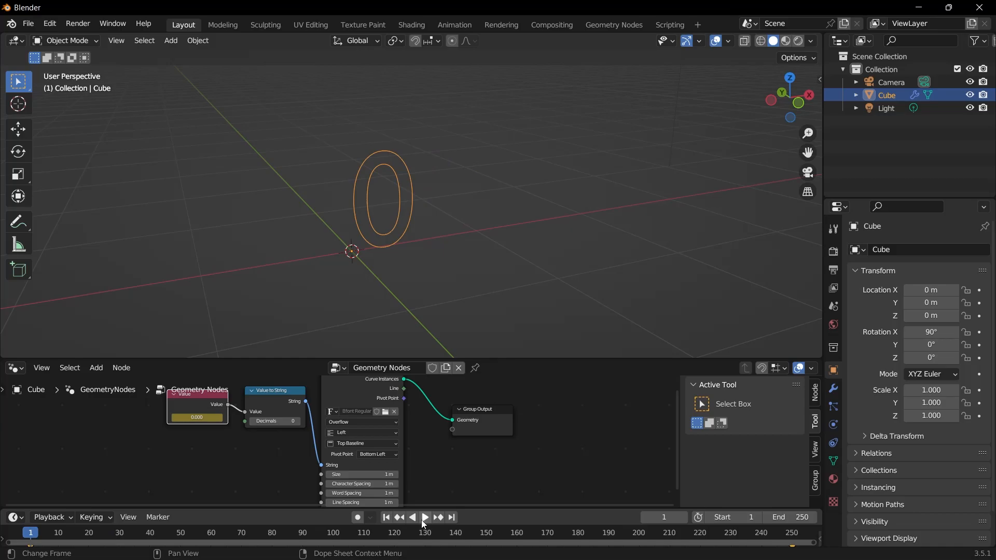
- Play the number-text animation from frame 1 in the 3D Viewport
left_click(424, 517)
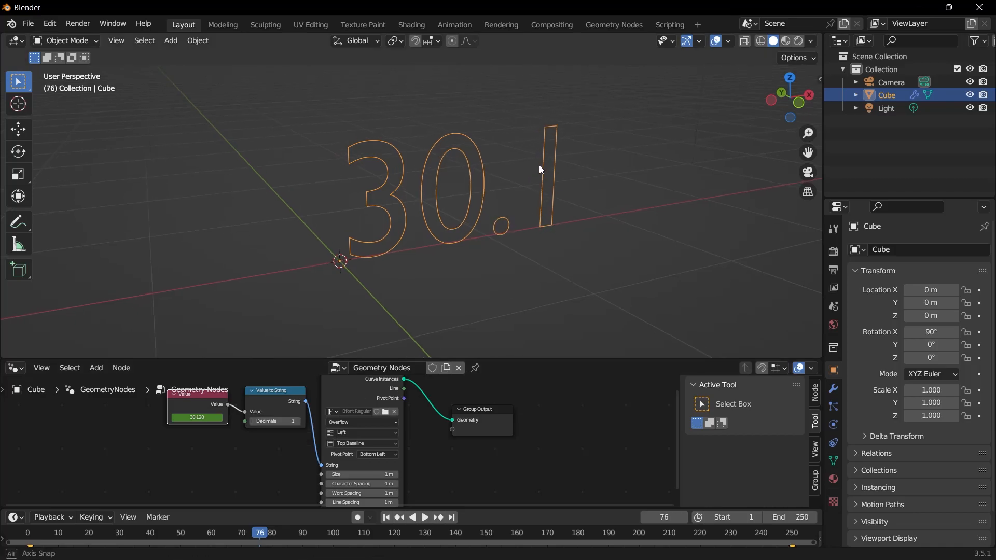
- Play the animation and raise the Value to String node's Decimals to 4
left_click(423, 517)
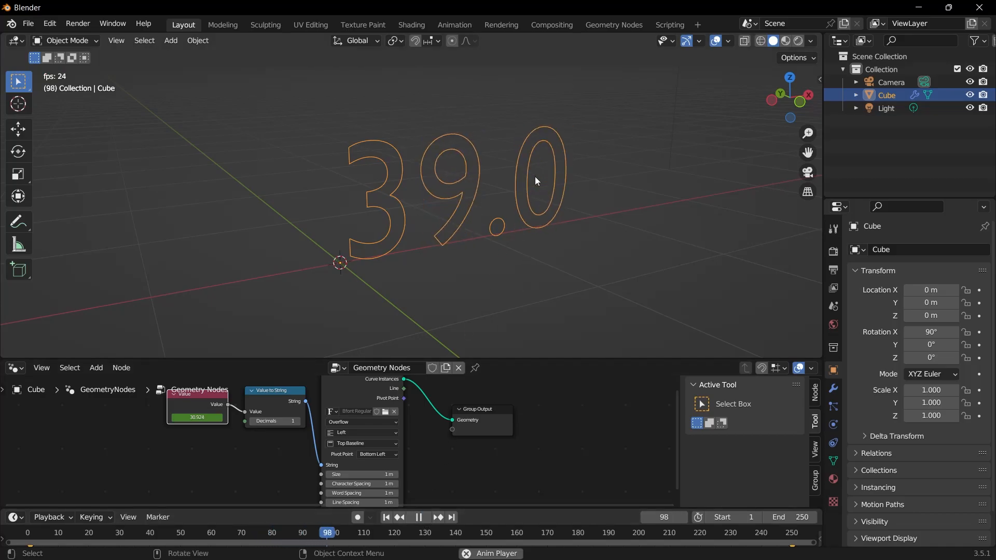
left_click(418, 517)
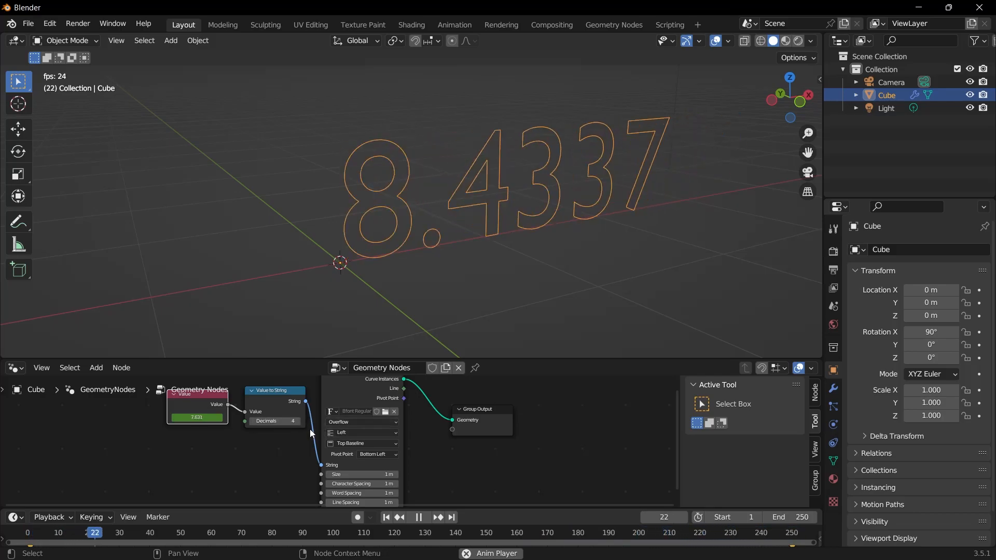
left_click(418, 517)
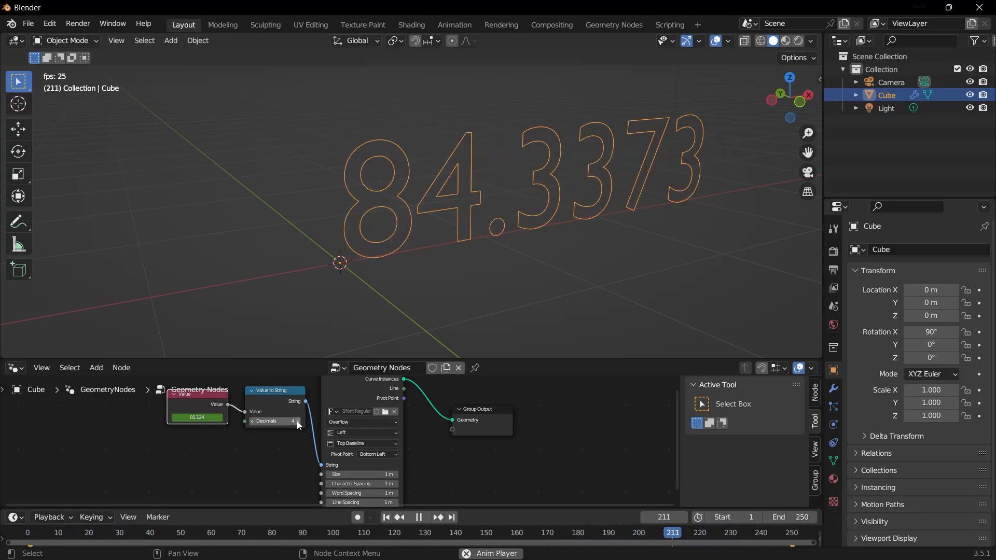